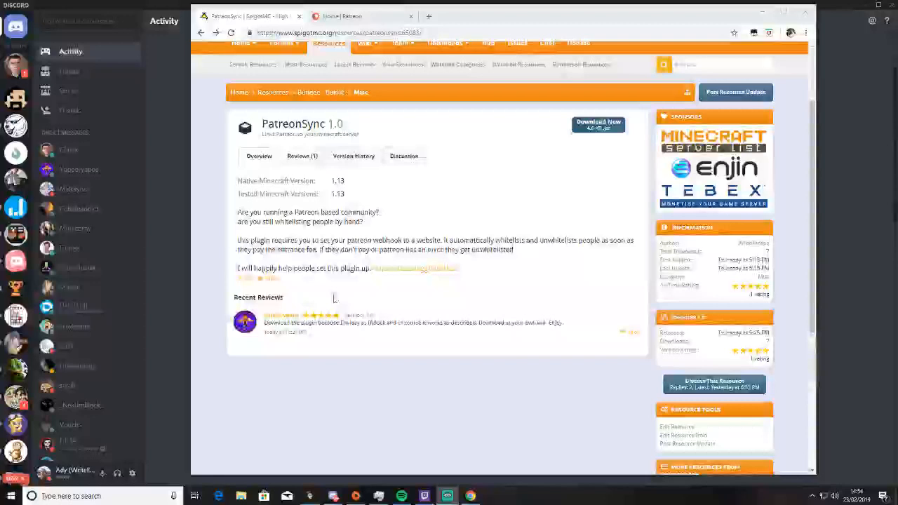
Go from the Patreon home feed's footer Developers link to the Patreon Platform developer portal
{"action": "double_click", "coordinate": [318, 240]}
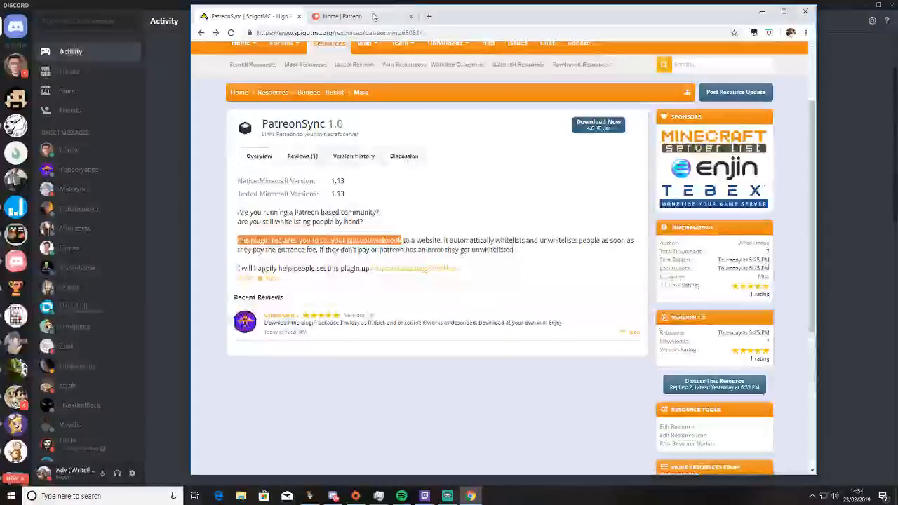
{"action": "left_click", "coordinate": [340, 16]}
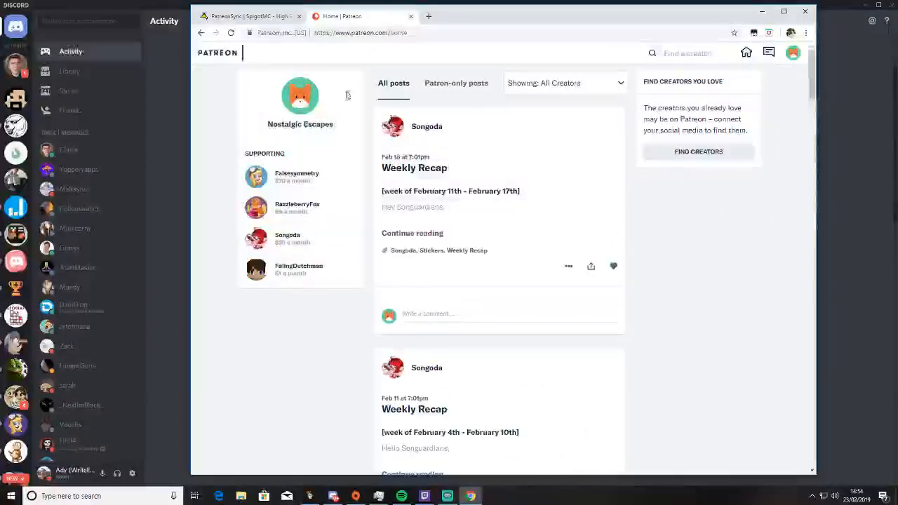
{"action": "scroll", "scroll_direction": "down", "scroll_amount": 3}
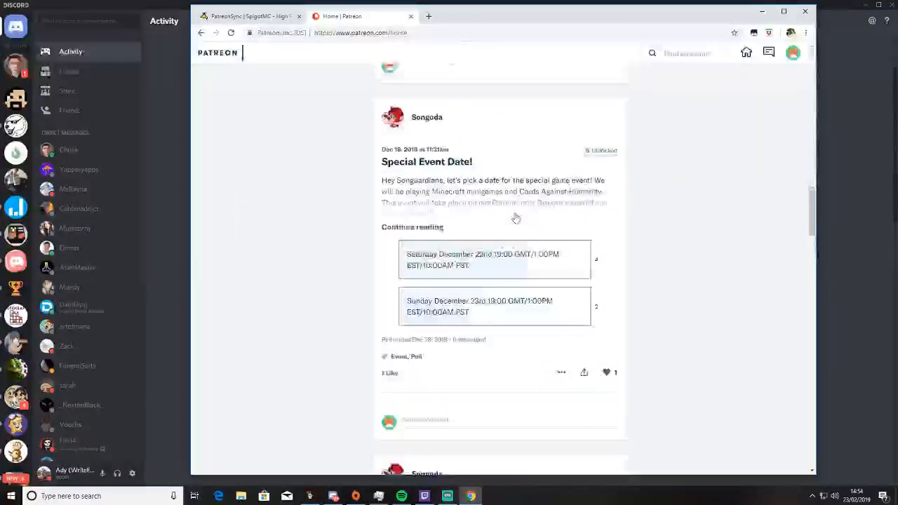
{"action": "scroll", "scroll_direction": "down", "scroll_amount": 3}
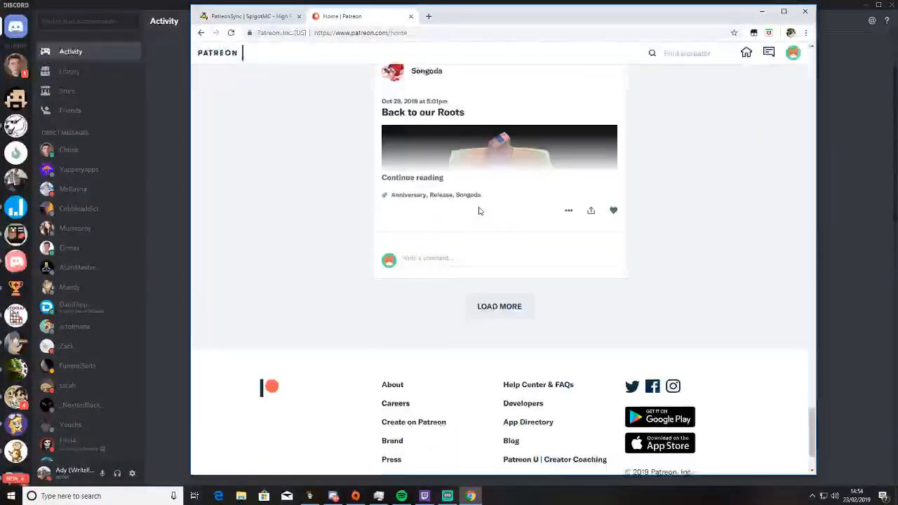
{"action": "scroll", "scroll_direction": "down", "scroll_amount": 3}
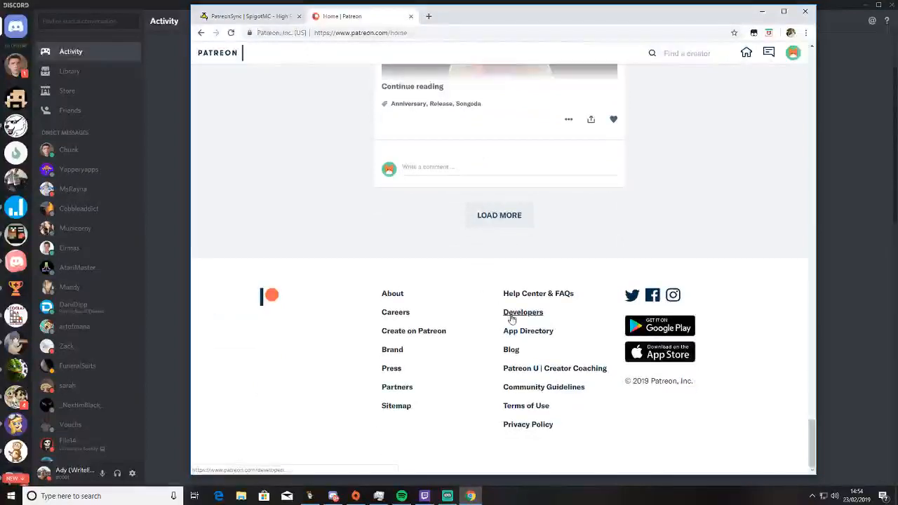
{"action": "left_click", "coordinate": [523, 312]}
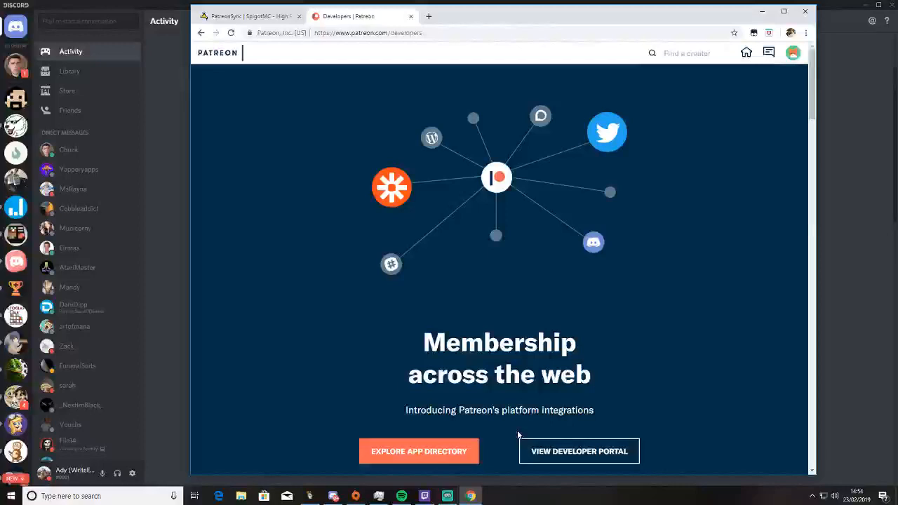
{"action": "left_click", "coordinate": [578, 451]}
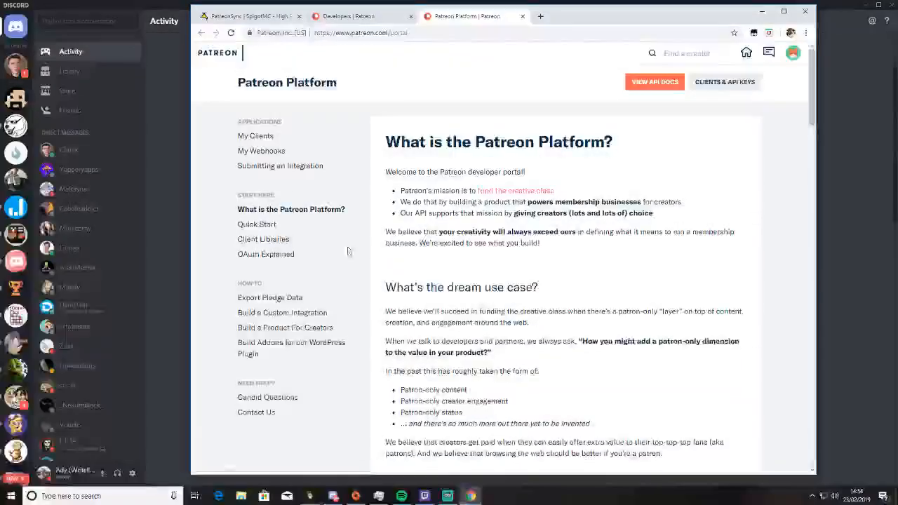
{"action": "left_click", "coordinate": [262, 150]}
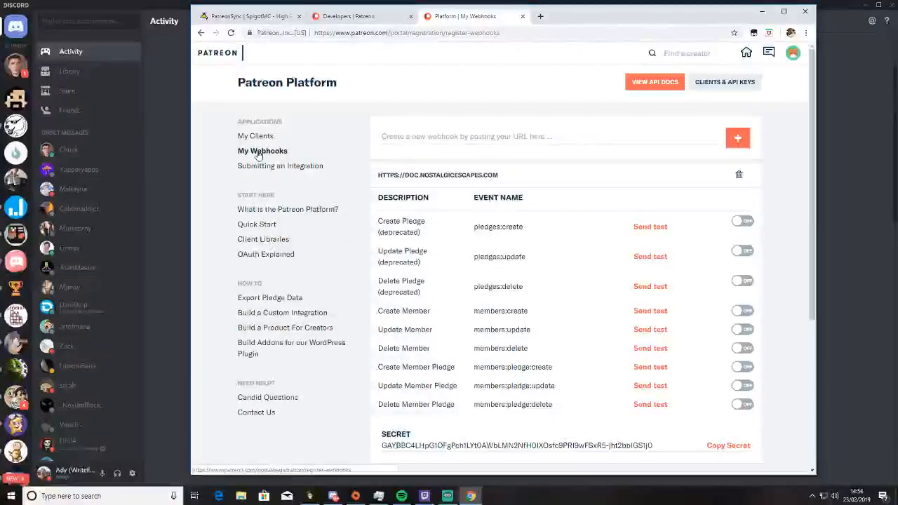
{"action": "double_click", "coordinate": [448, 174]}
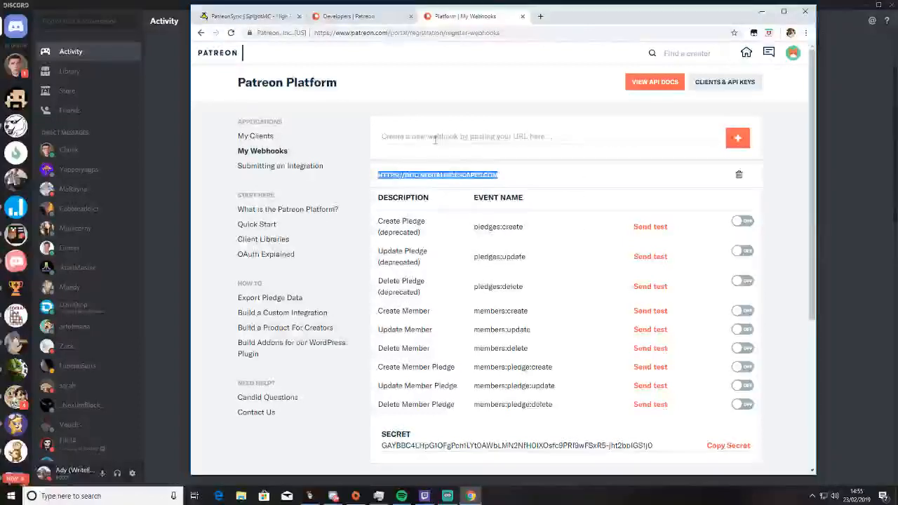
{"action": "type", "text": "HTTPS://DOC.NOSTALGICESCAPES.COM"}
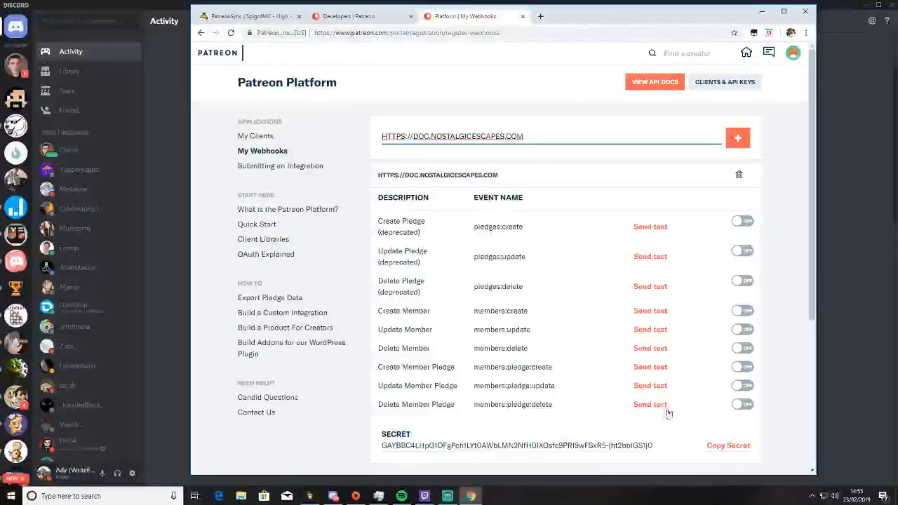
Enable members:create, update, delete and the three members:pledge events for the webhook
{"action": "scroll", "scroll_direction": "down", "scroll_amount": 3}
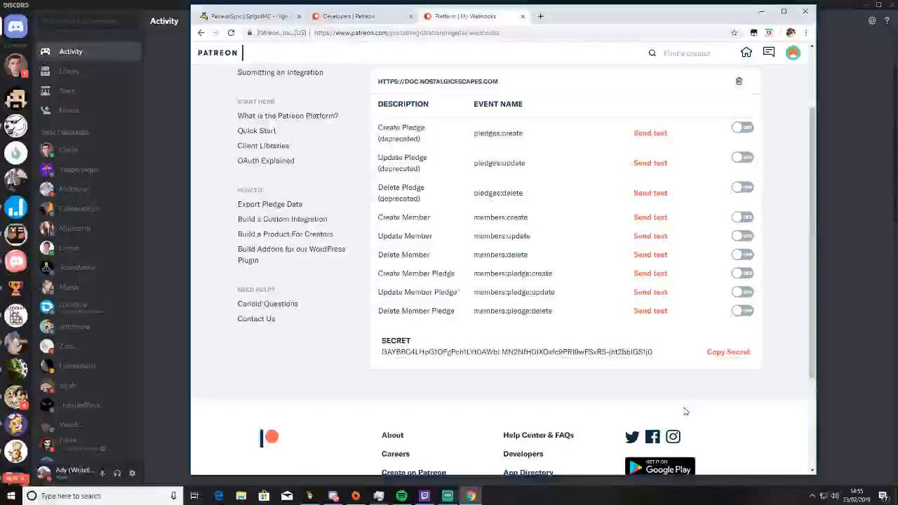
{"action": "left_click", "coordinate": [741, 216]}
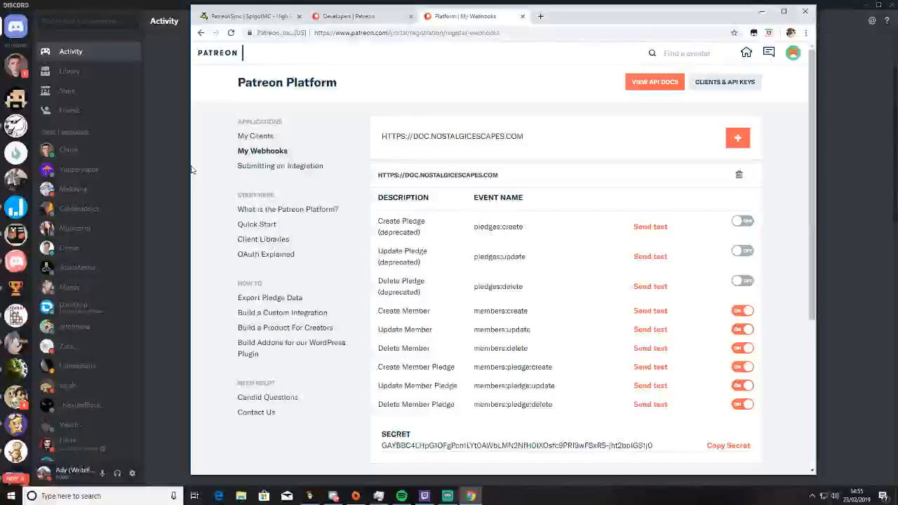
{"action": "mouse_move", "coordinate": [226, 187]}
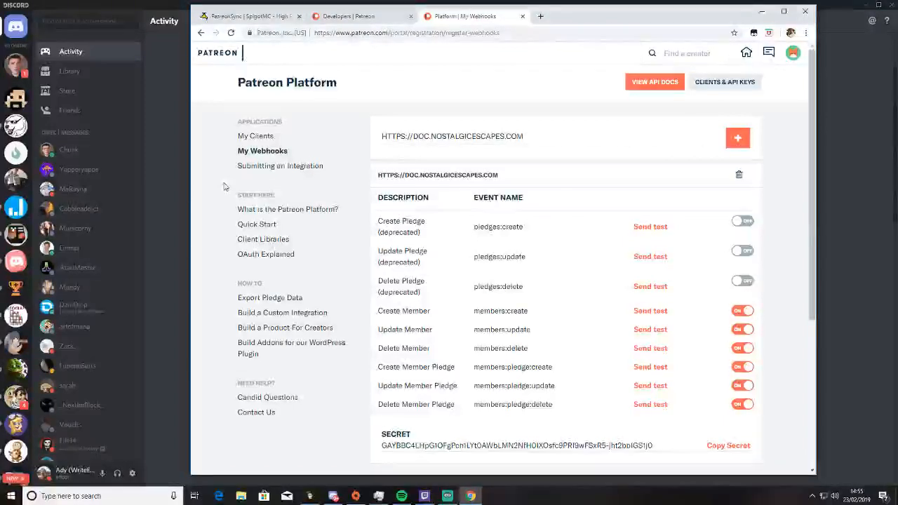
{"action": "mouse_move", "coordinate": [186, 151]}
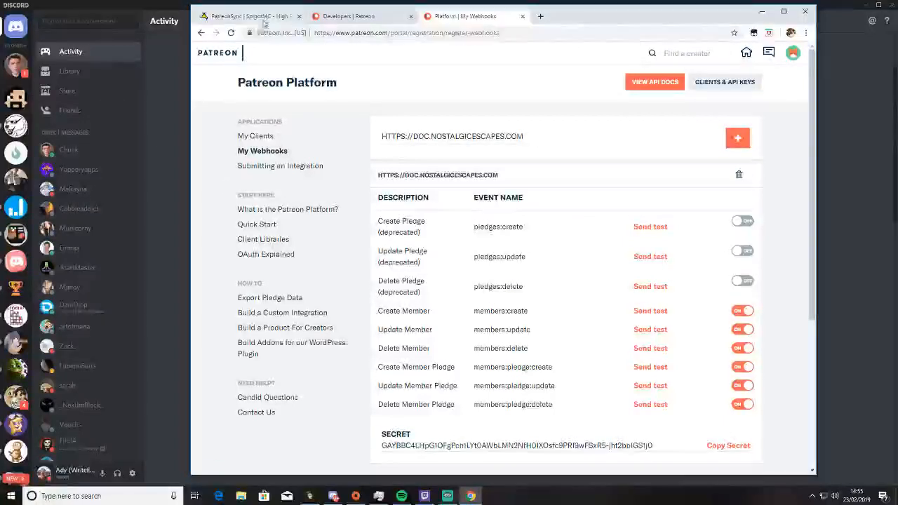
Switch to Discord and open the WriteEscape server's #patreonsync channel
{"action": "left_click", "coordinate": [249, 16]}
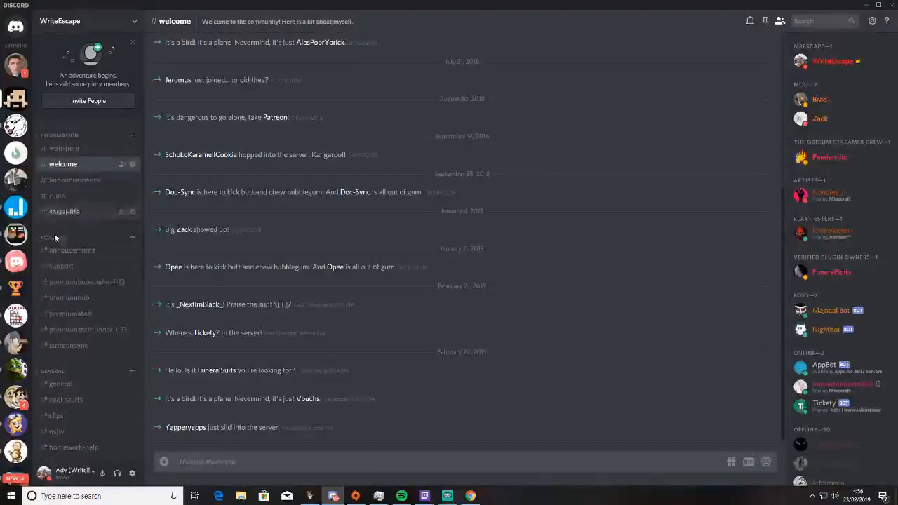
{"action": "left_click", "coordinate": [68, 345]}
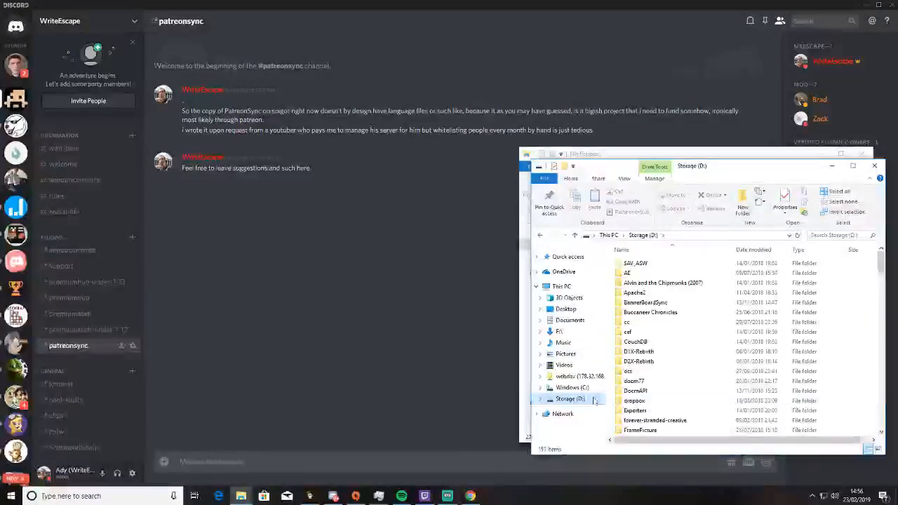
Browse Storage (D:) down to the built server's plugins > Whitelistsync folder and open config.yml in Notepad
{"action": "scroll", "scroll_direction": "down", "scroll_amount": 3}
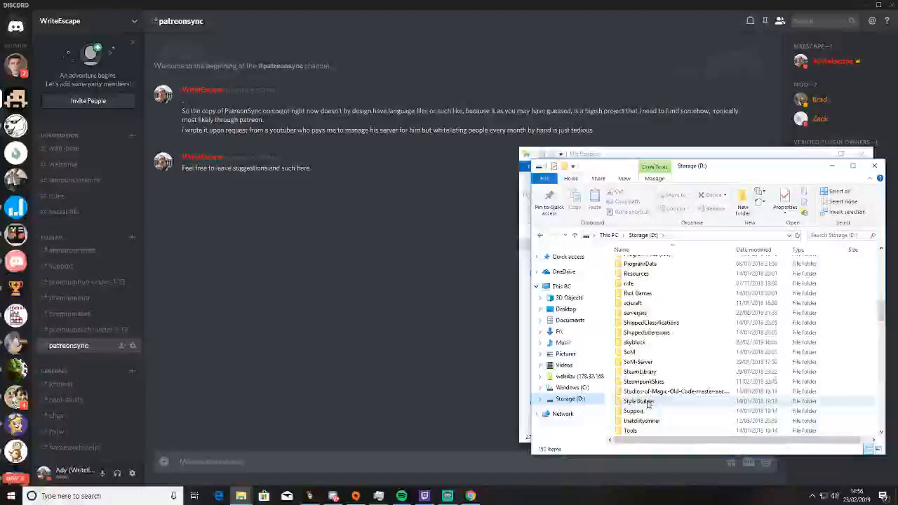
{"action": "double_click", "coordinate": [634, 341]}
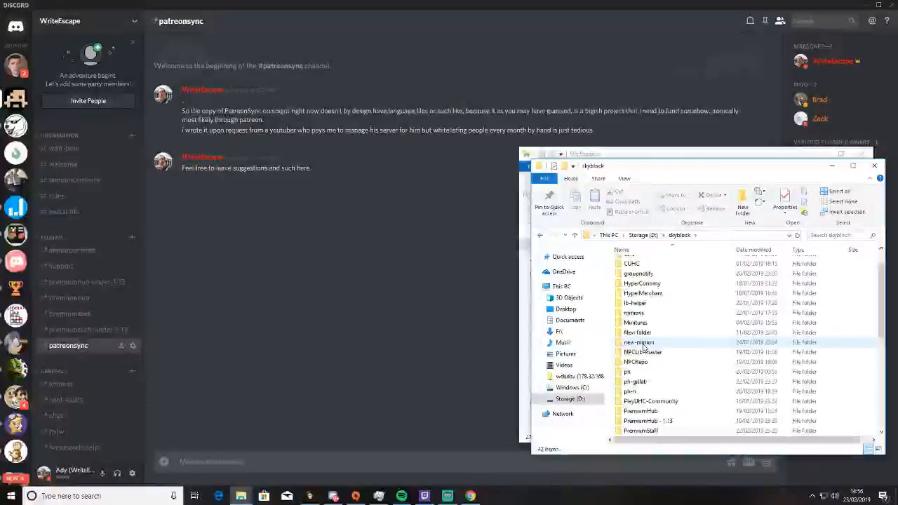
{"action": "scroll", "scroll_direction": "down", "scroll_amount": 3}
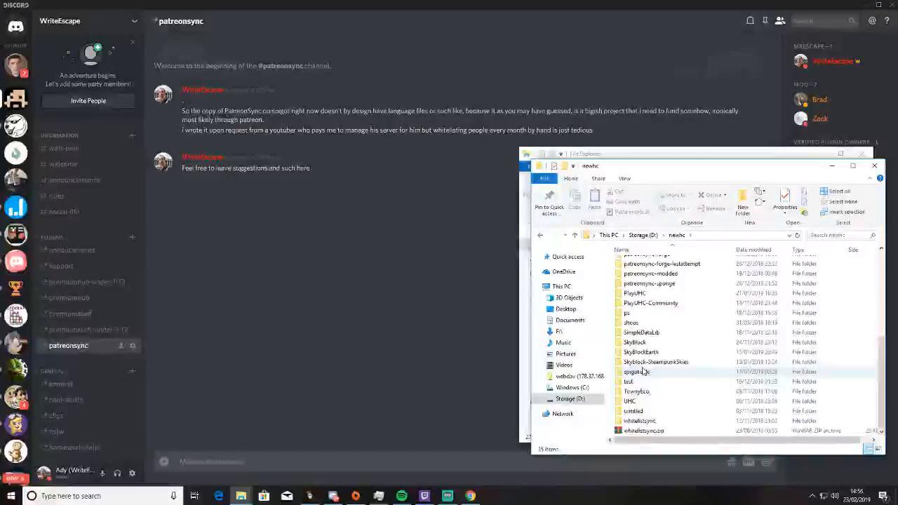
{"action": "double_click", "coordinate": [639, 420]}
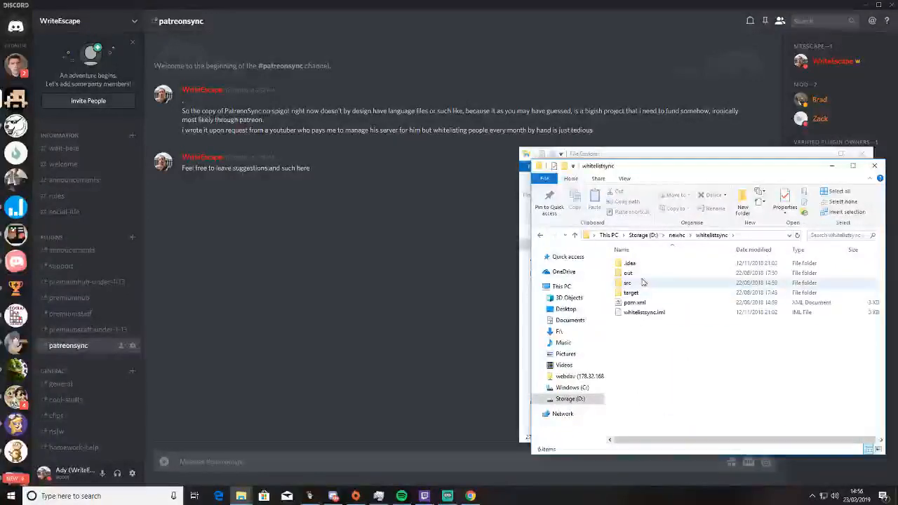
{"action": "double_click", "coordinate": [628, 273]}
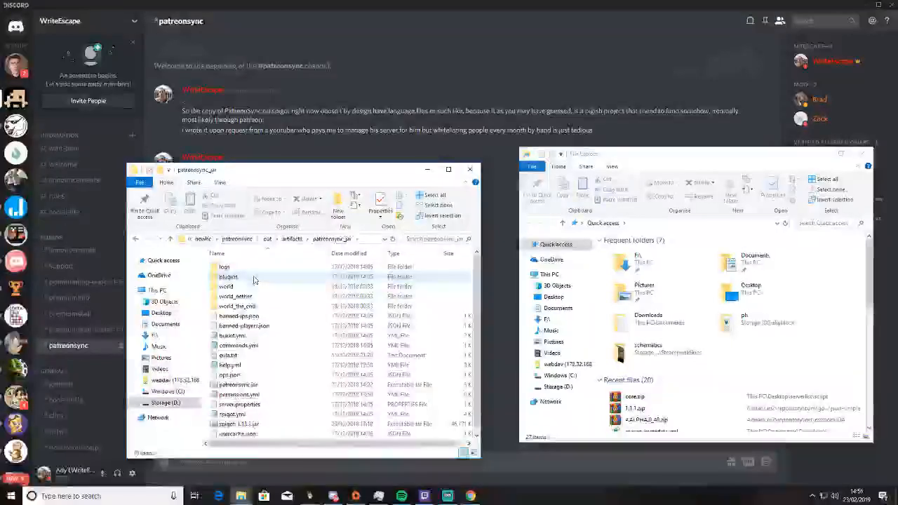
{"action": "double_click", "coordinate": [228, 277]}
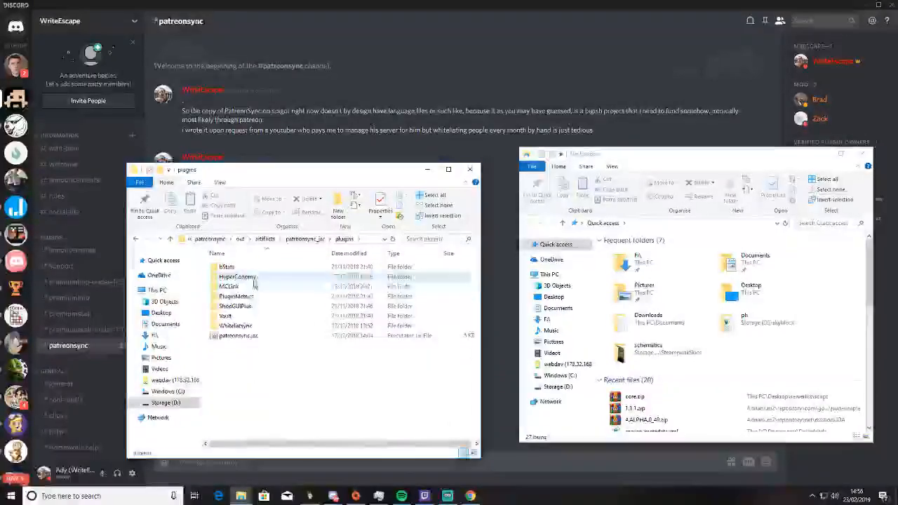
{"action": "double_click", "coordinate": [236, 325]}
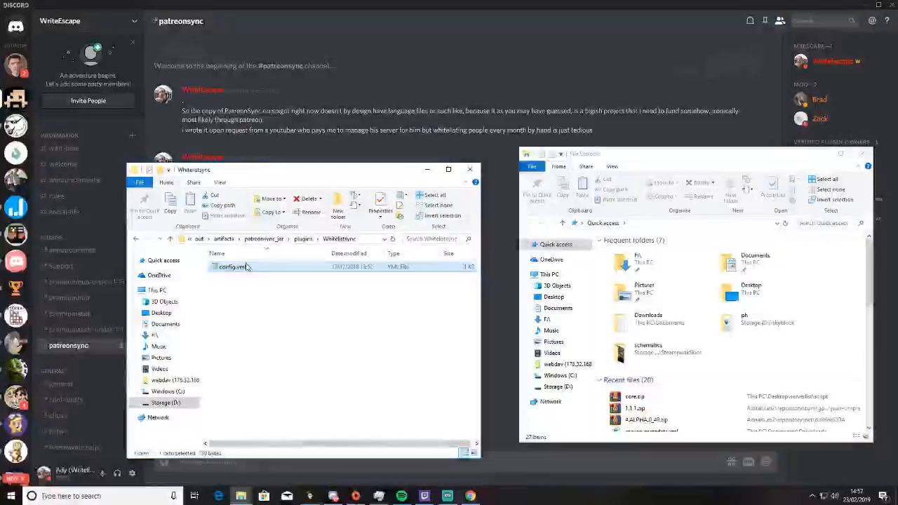
{"action": "double_click", "coordinate": [235, 266]}
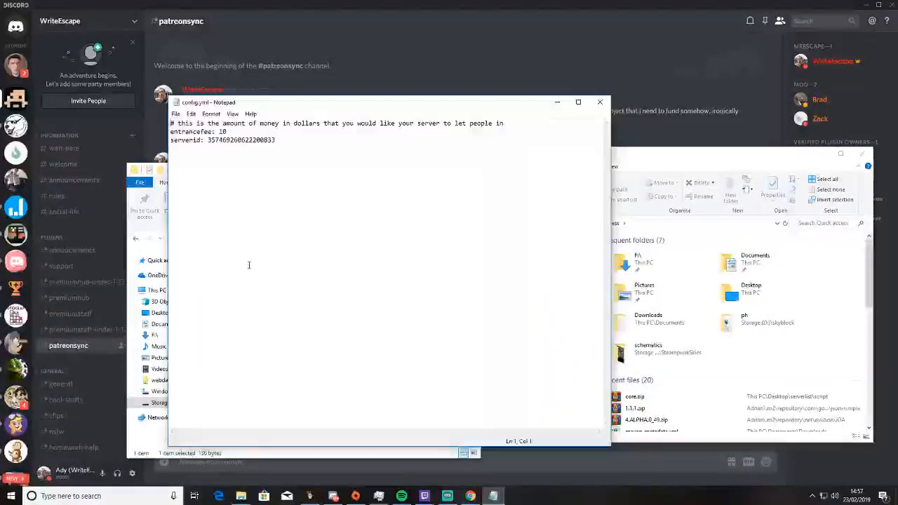
{"action": "left_click", "coordinate": [276, 140]}
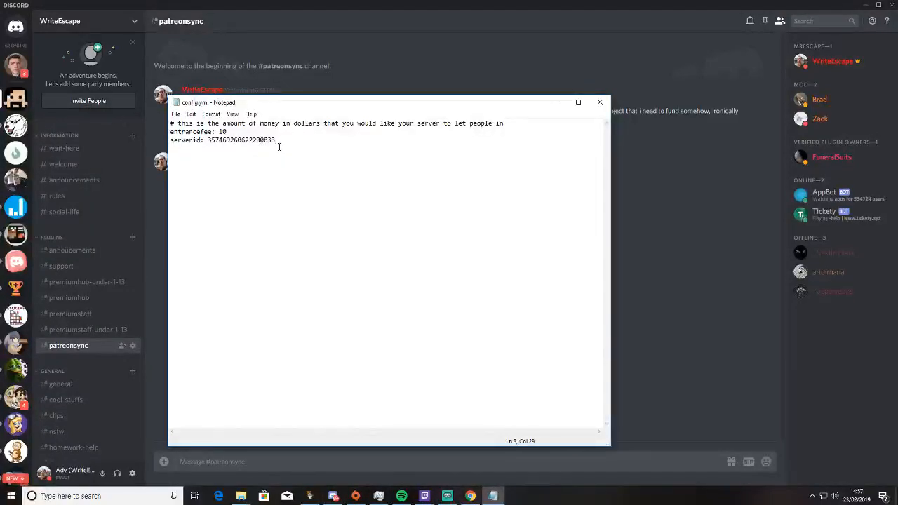
{"action": "left_click", "coordinate": [231, 131]}
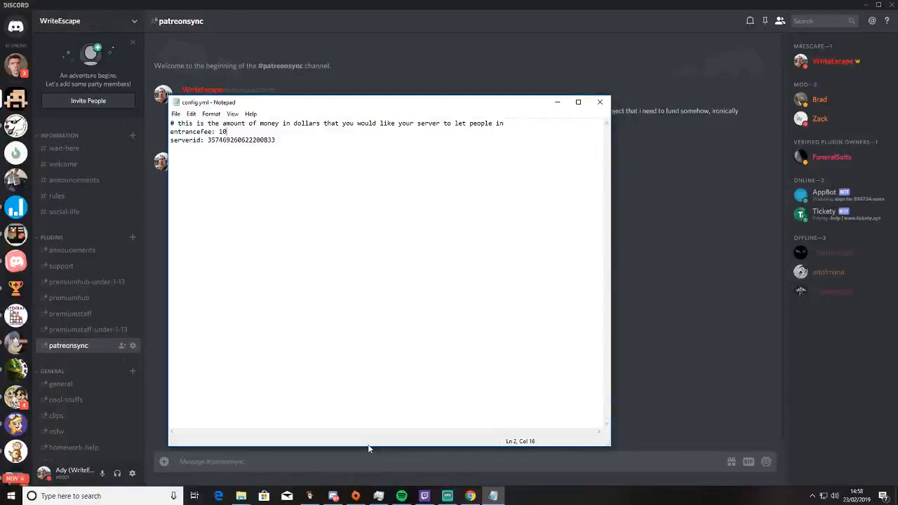
{"action": "mouse_move", "coordinate": [372, 434]}
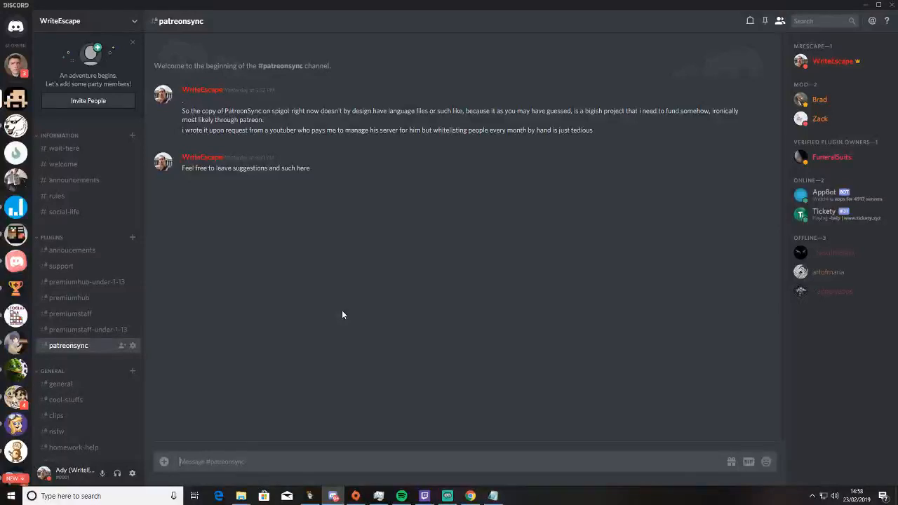
{"action": "mouse_move", "coordinate": [337, 314]}
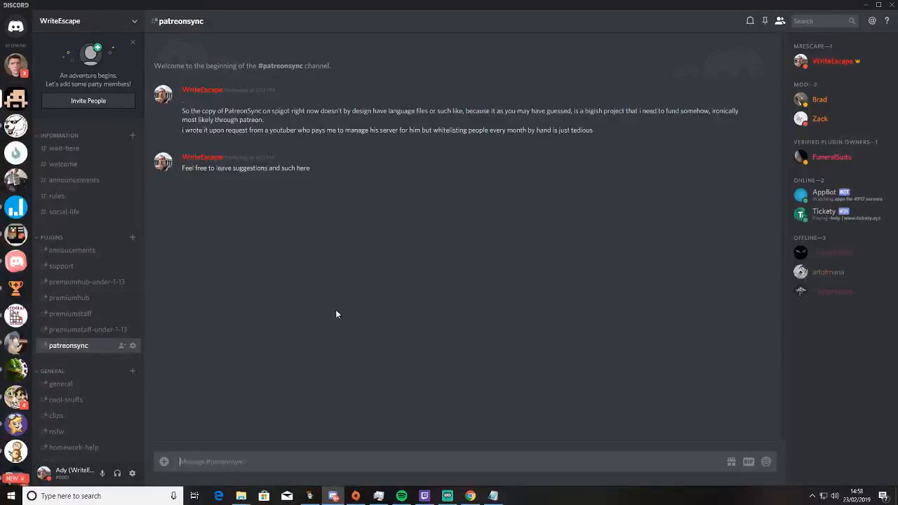
{"action": "mouse_move", "coordinate": [630, 349]}
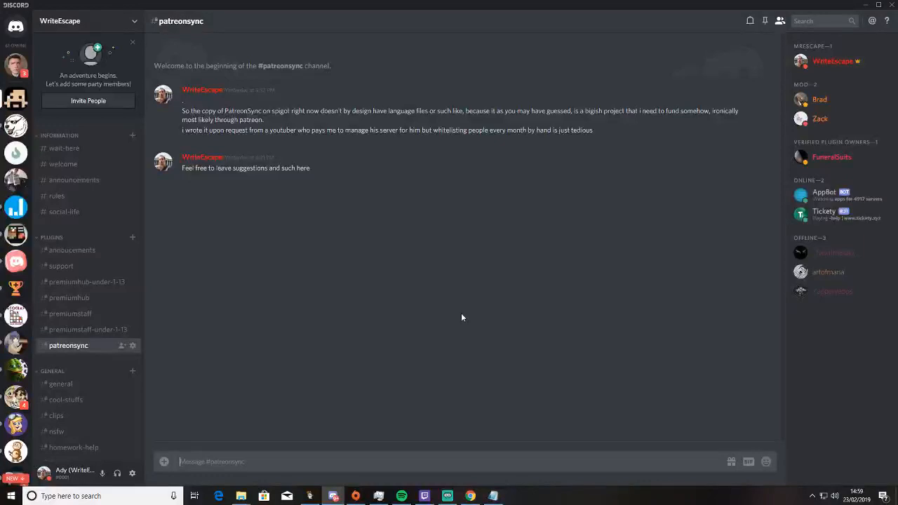
{"action": "mouse_move", "coordinate": [423, 247]}
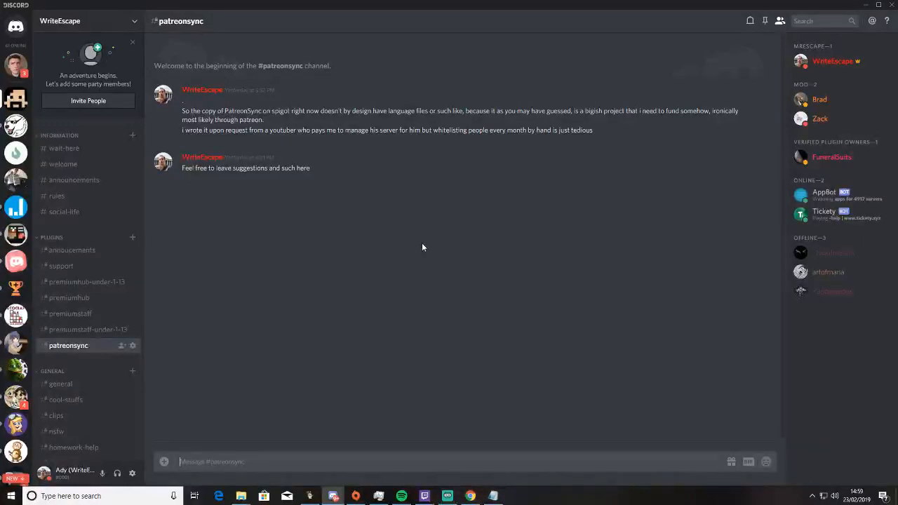
{"action": "mouse_move", "coordinate": [418, 246]}
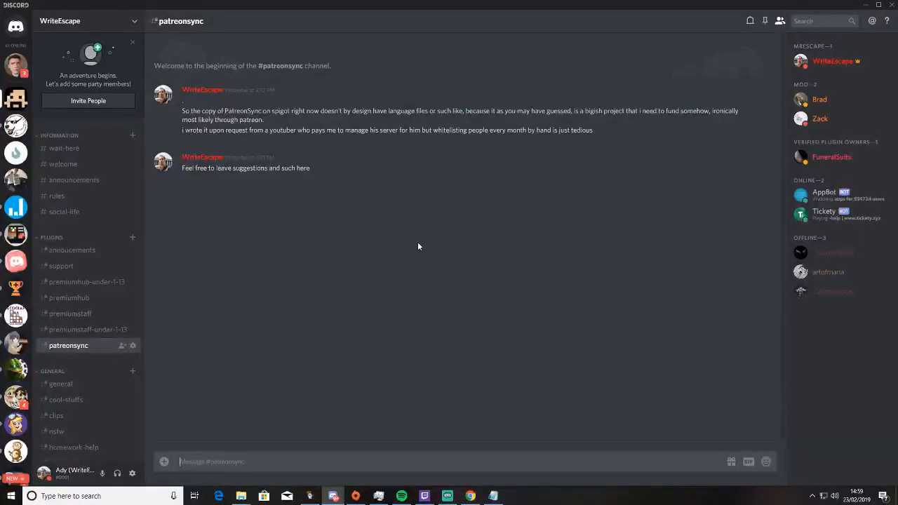
{"action": "mouse_move", "coordinate": [423, 221]}
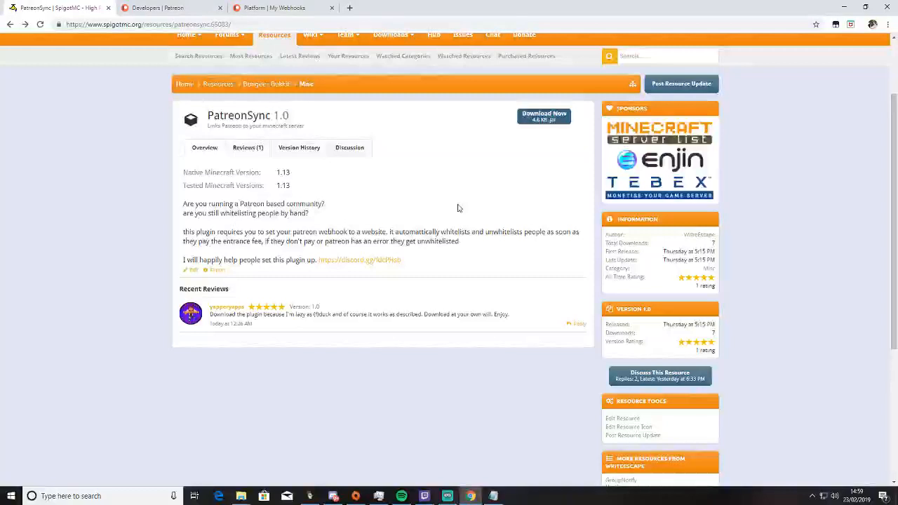
{"action": "mouse_move", "coordinate": [481, 268]}
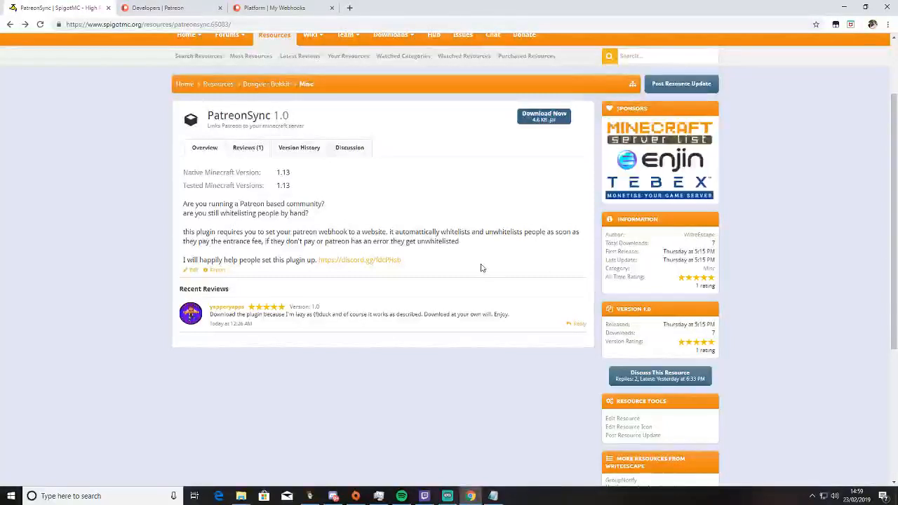